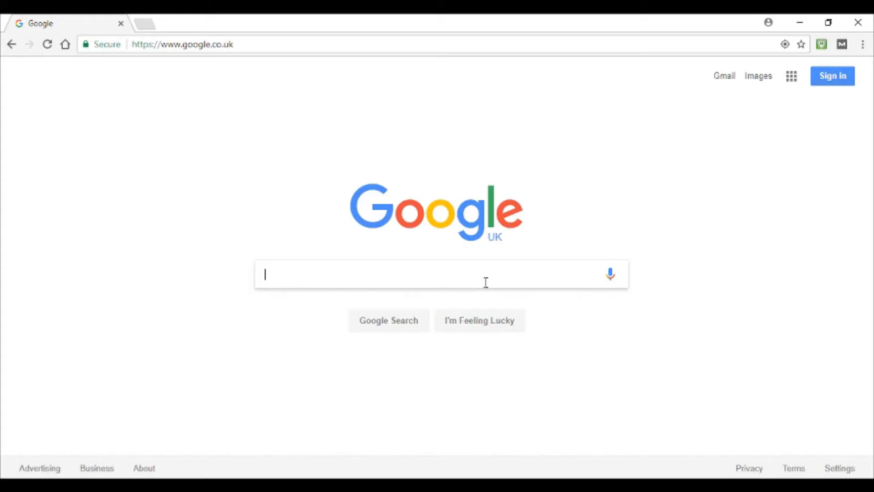
{"action": "mouse_move", "coordinate": [486, 281]}
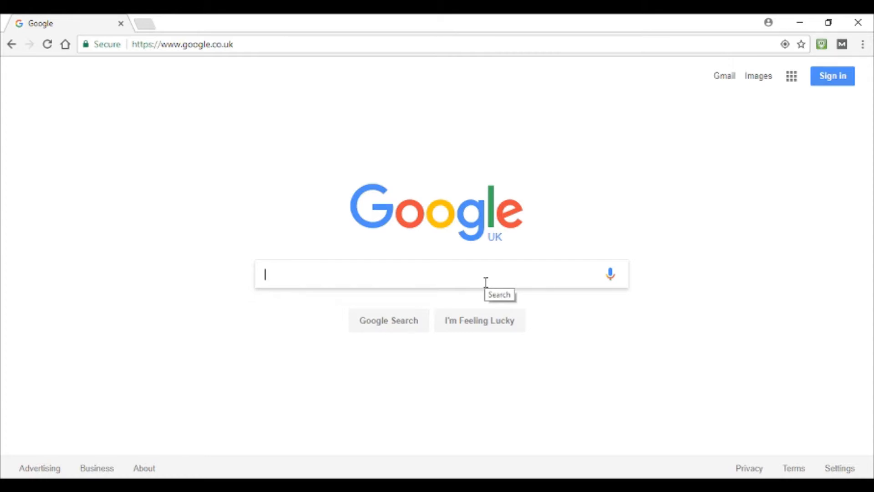
- Google 'free photoshop brushes' and head to Brusheezy's Photoshop Brushes page
{"action": "type", "text": "free photoshop"}
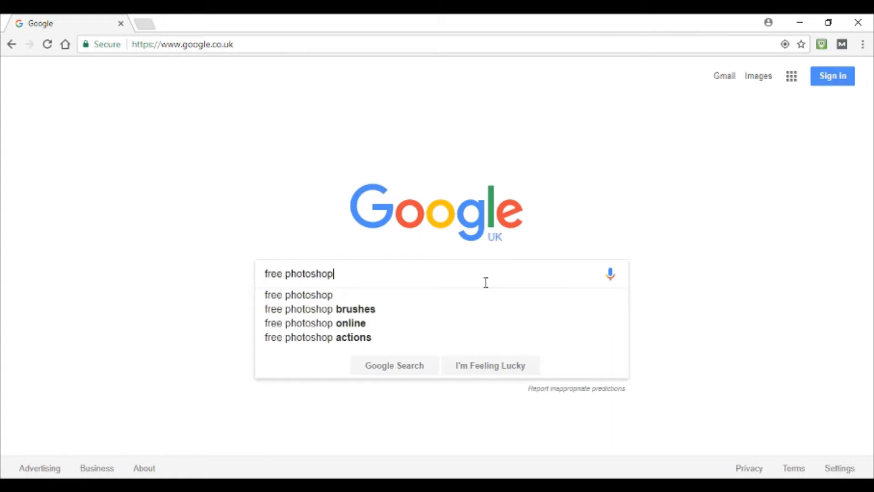
{"action": "left_click", "coordinate": [320, 309]}
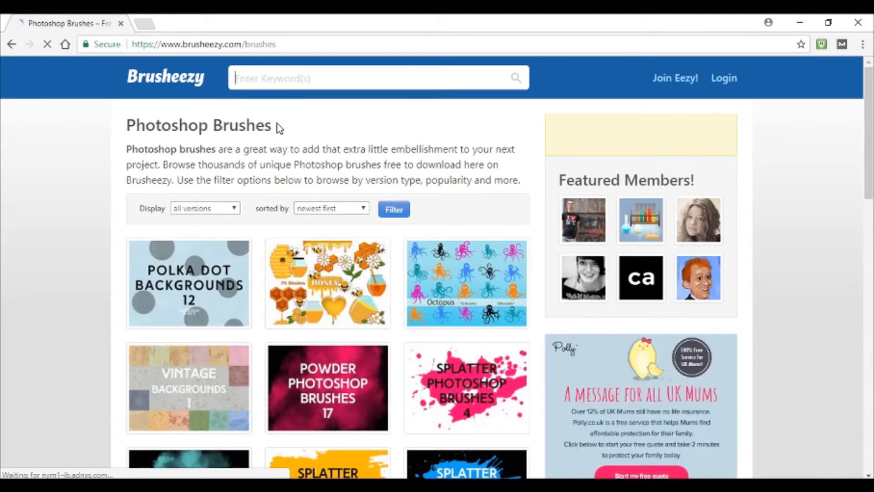
- Search Brusheezy for 'disintegrate' and choose the Disintegration 30 pack from the results
{"action": "type", "text": "disintegrate"}
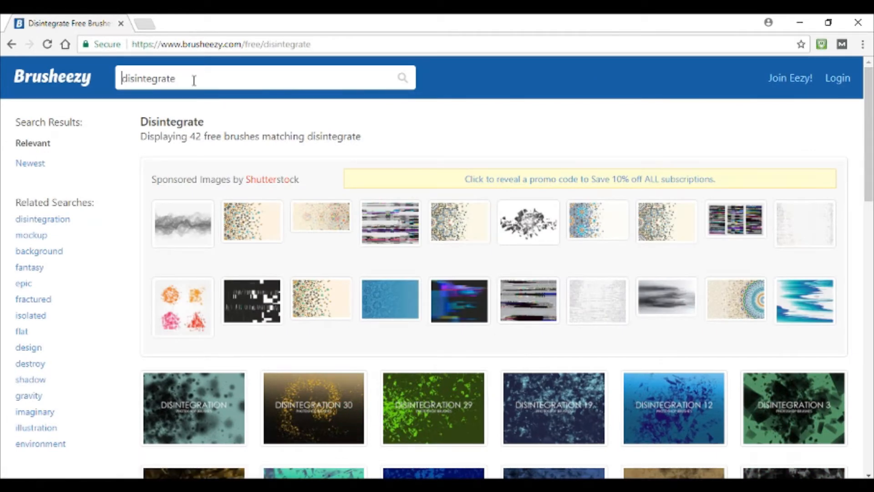
{"action": "mouse_move", "coordinate": [321, 220]}
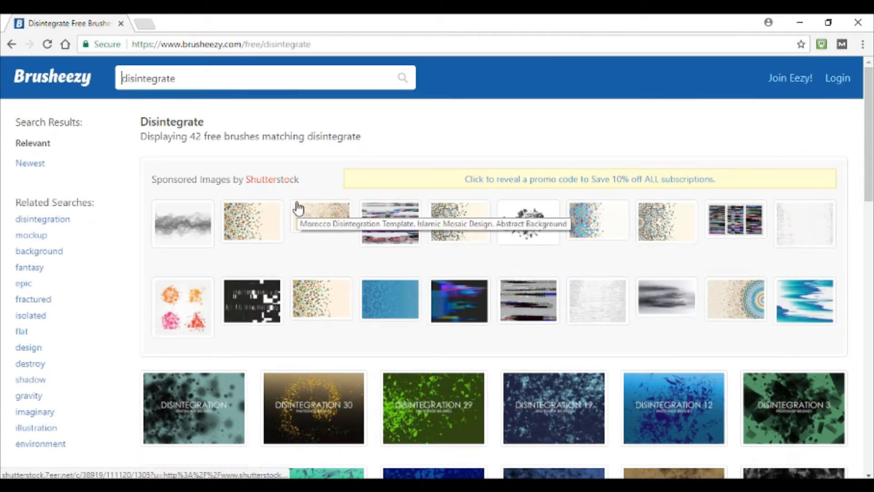
{"action": "scroll", "scroll_direction": "down", "scroll_amount": 3}
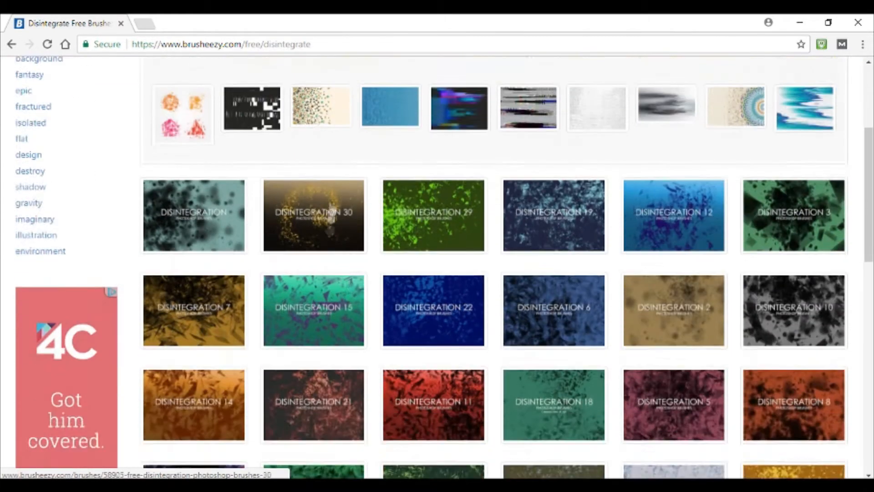
{"action": "scroll", "scroll_direction": "down", "scroll_amount": 3}
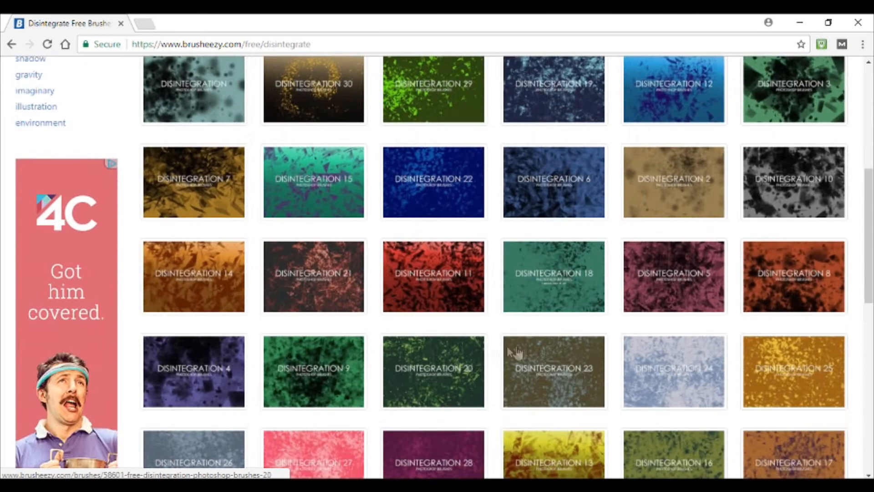
{"action": "left_click", "coordinate": [313, 90]}
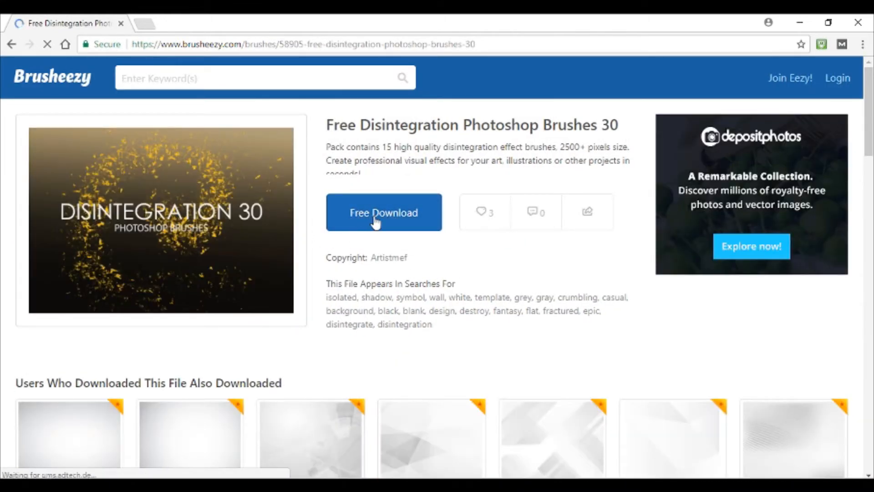
- Start the free download of the Disintegration Photoshop Brushes 30 zip
{"action": "left_click", "coordinate": [383, 212]}
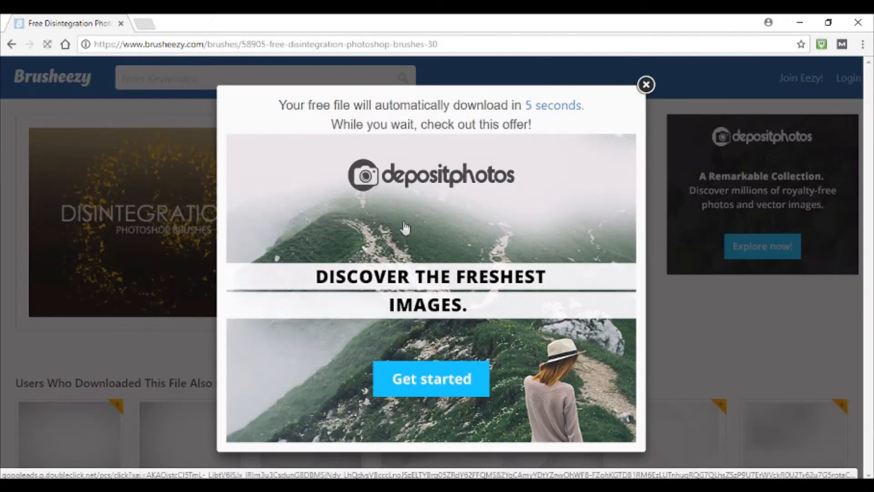
{"action": "mouse_move", "coordinate": [518, 136]}
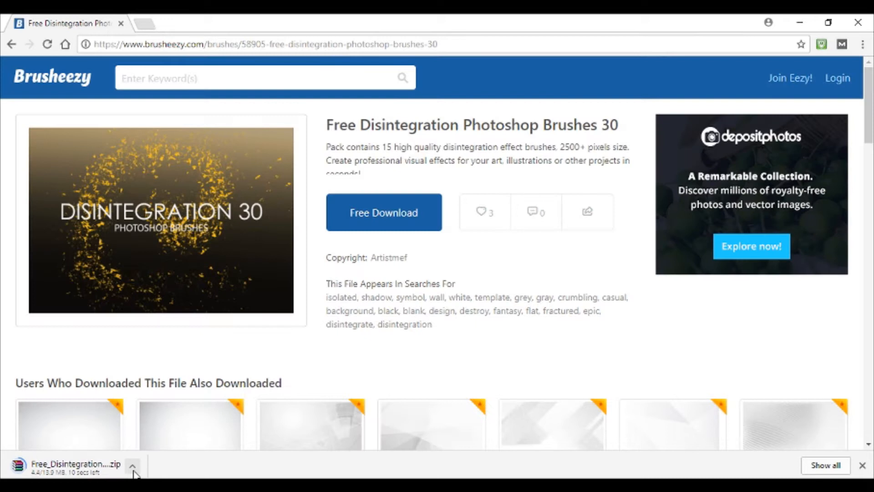
{"action": "mouse_move", "coordinate": [224, 413]}
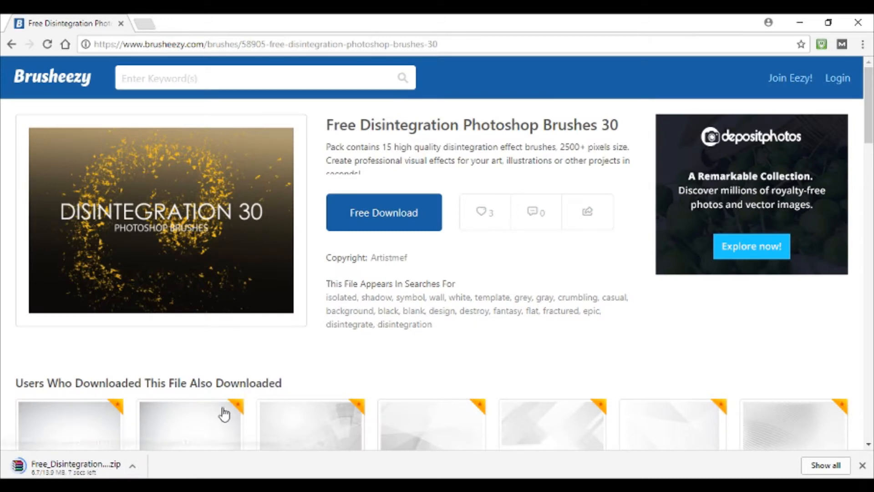
{"action": "mouse_move", "coordinate": [222, 412]}
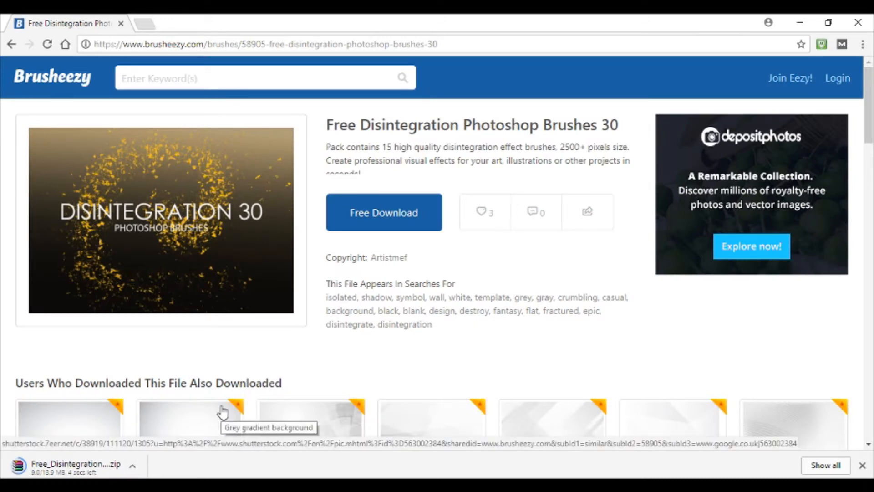
{"action": "mouse_move", "coordinate": [176, 467]}
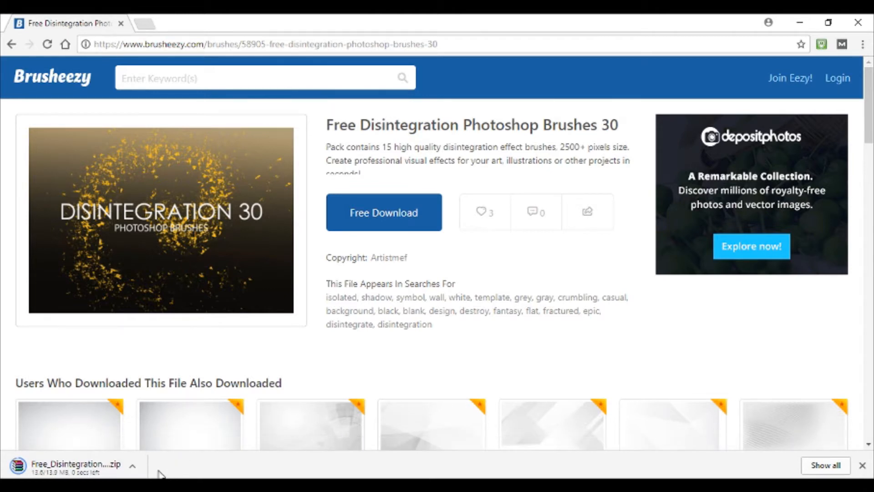
- Open the downloaded zip in WinRAR, dismiss the license reminder and reveal the .abr brush file
{"action": "left_click", "coordinate": [133, 465]}
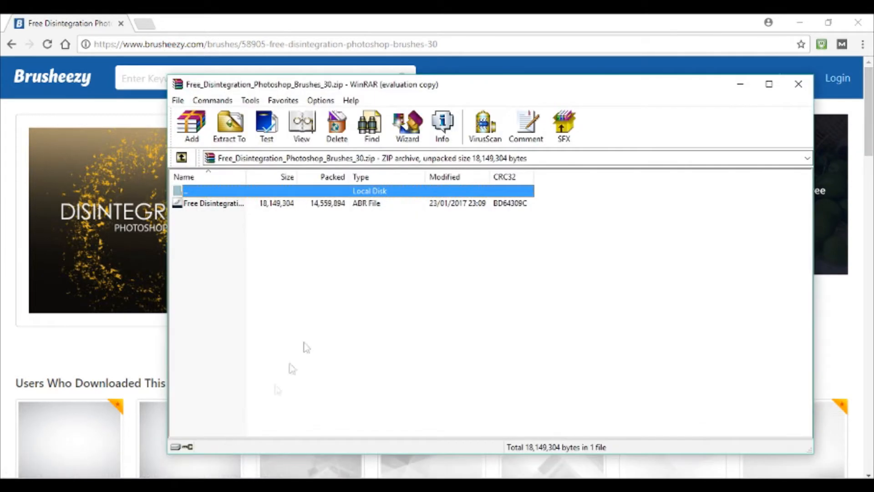
{"action": "left_click", "coordinate": [230, 126]}
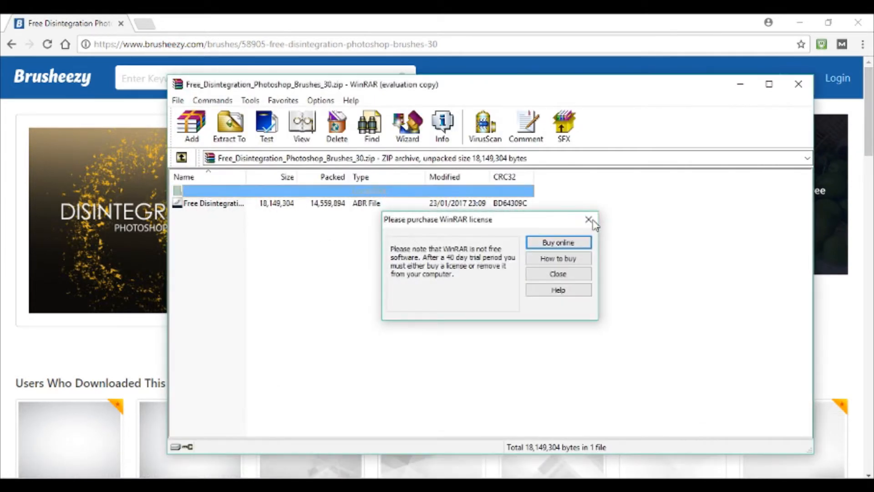
{"action": "left_click", "coordinate": [589, 220]}
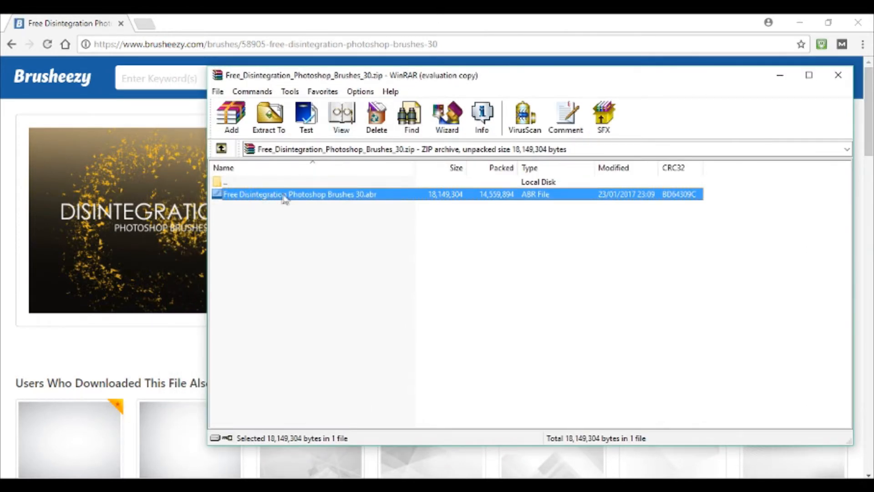
{"action": "mouse_move", "coordinate": [328, 203]}
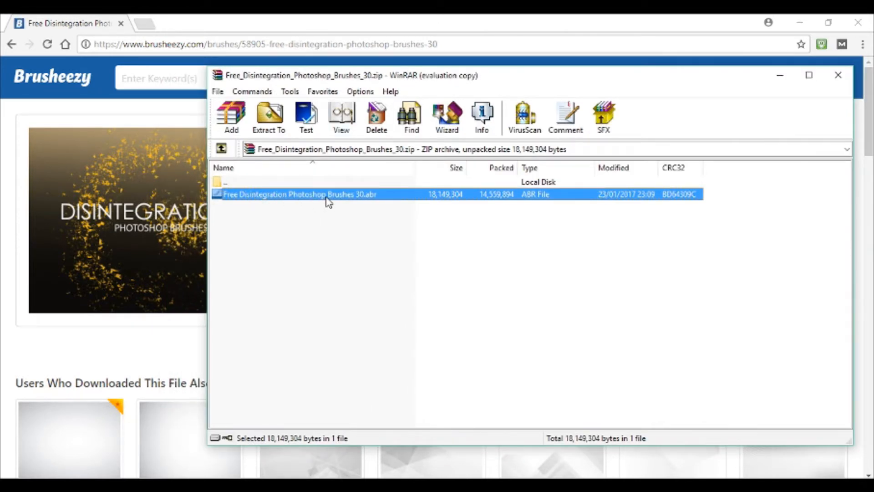
{"action": "mouse_move", "coordinate": [438, 302]}
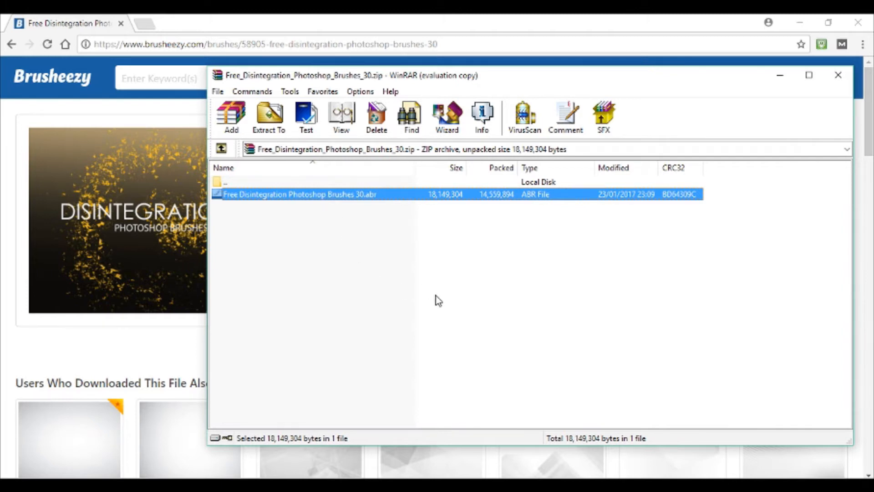
{"action": "mouse_move", "coordinate": [341, 303]}
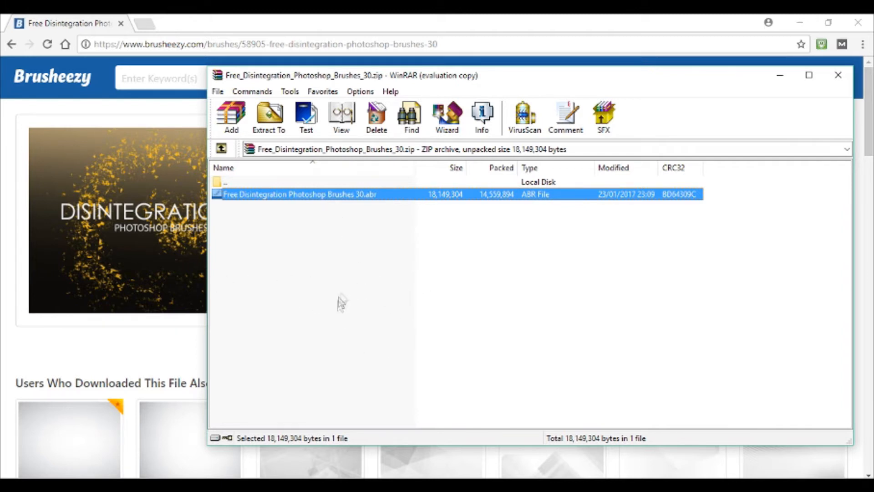
{"action": "mouse_move", "coordinate": [346, 281]}
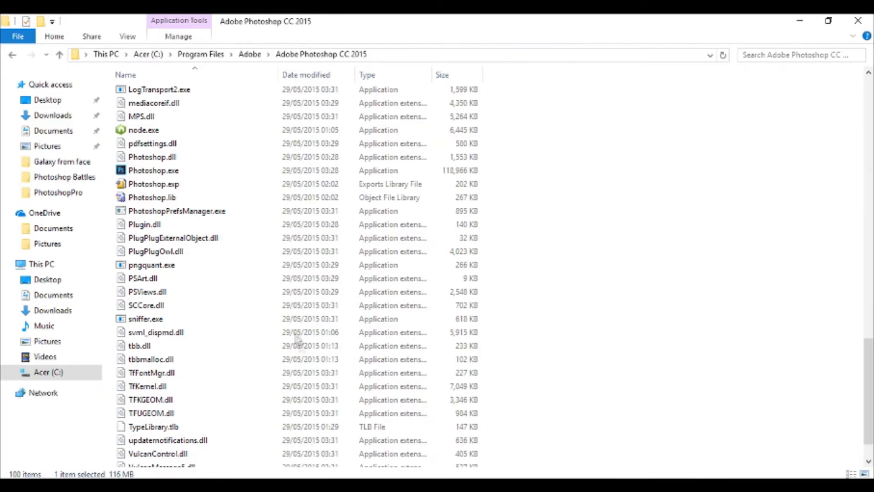
- Navigate C: > Program Files > Photoshop CC 2015 > Presets > Brushes in File Explorer
{"action": "left_click", "coordinate": [48, 372]}
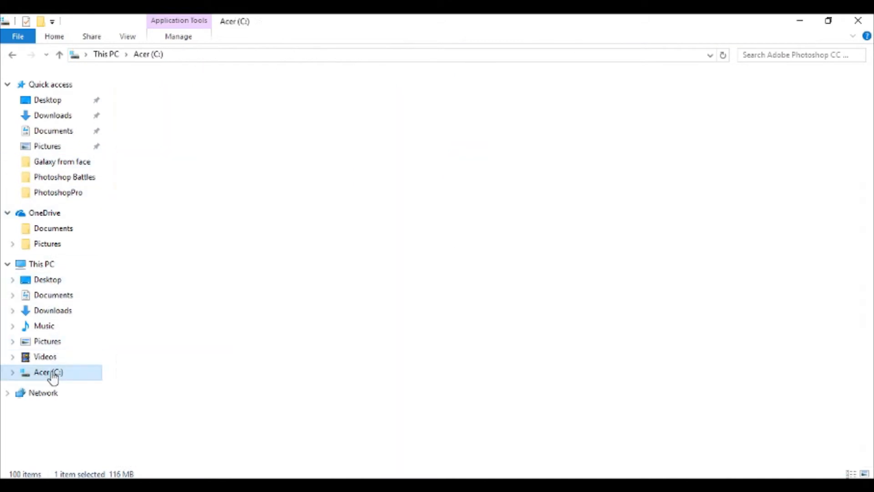
{"action": "double_click", "coordinate": [48, 371]}
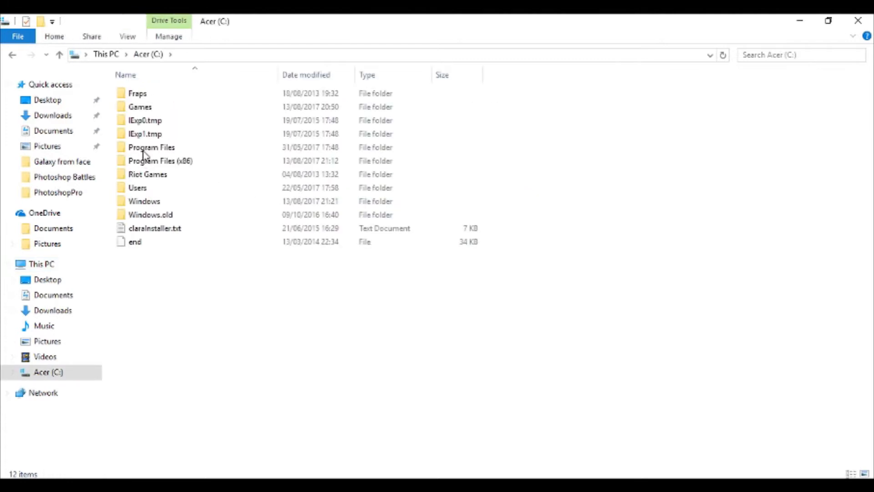
{"action": "double_click", "coordinate": [151, 147]}
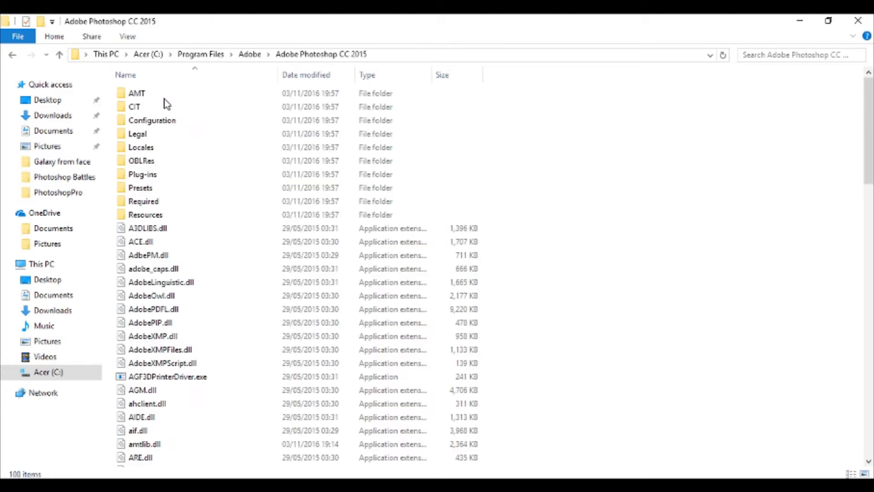
{"action": "mouse_move", "coordinate": [142, 190]}
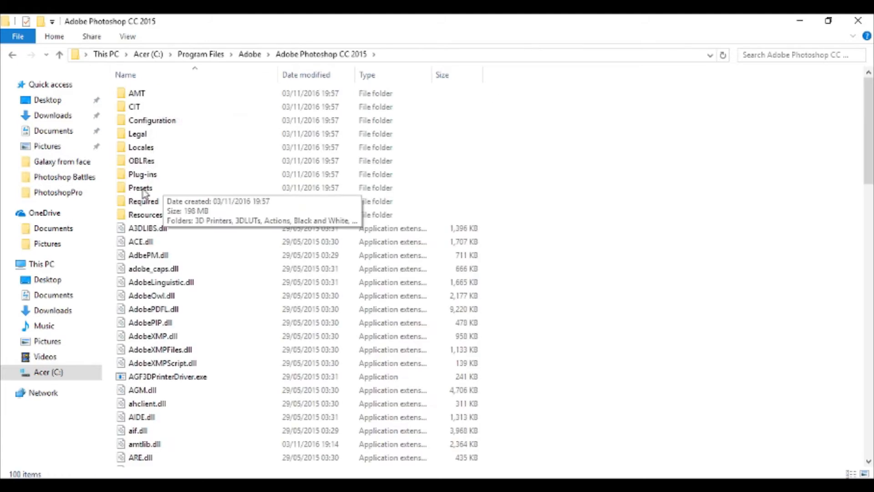
{"action": "double_click", "coordinate": [141, 187]}
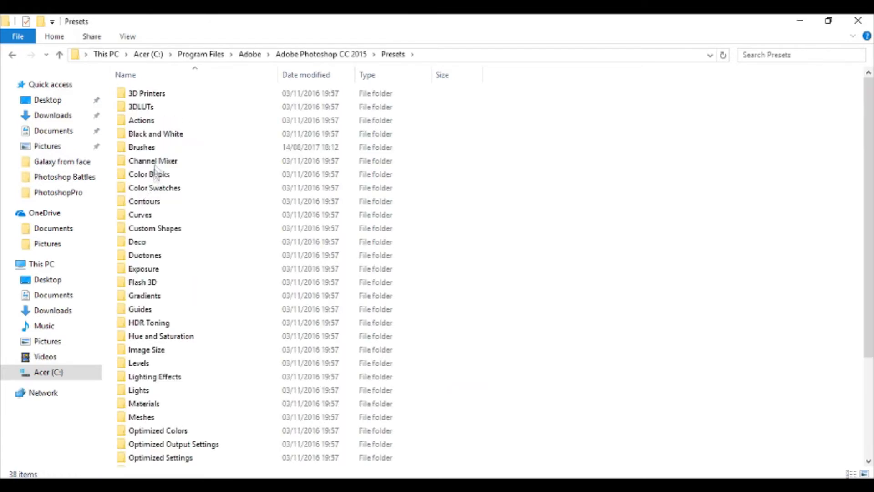
{"action": "double_click", "coordinate": [141, 146]}
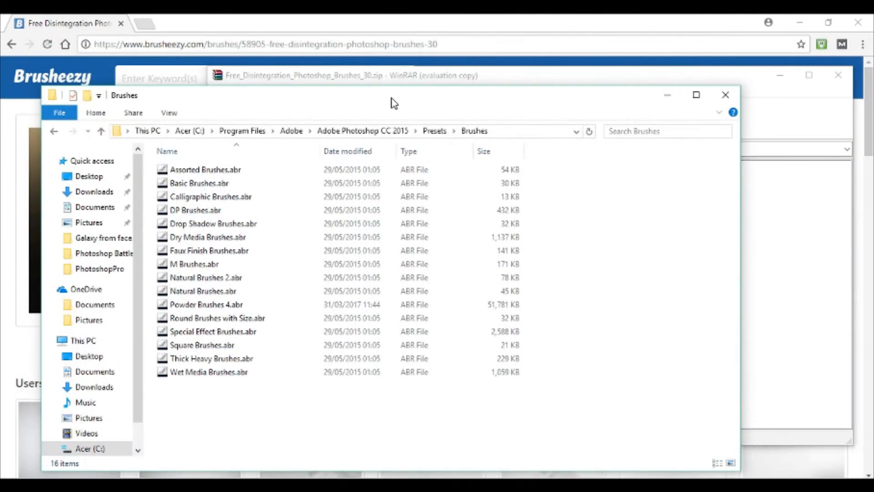
- Drop the .abr file into the Brushes folder and grant administrator permission to copy it
{"action": "left_click", "coordinate": [344, 75]}
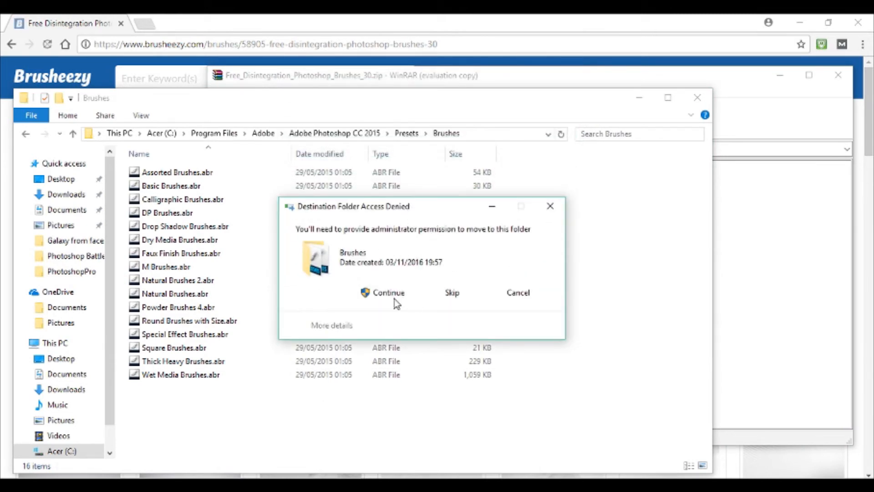
{"action": "left_click", "coordinate": [388, 292]}
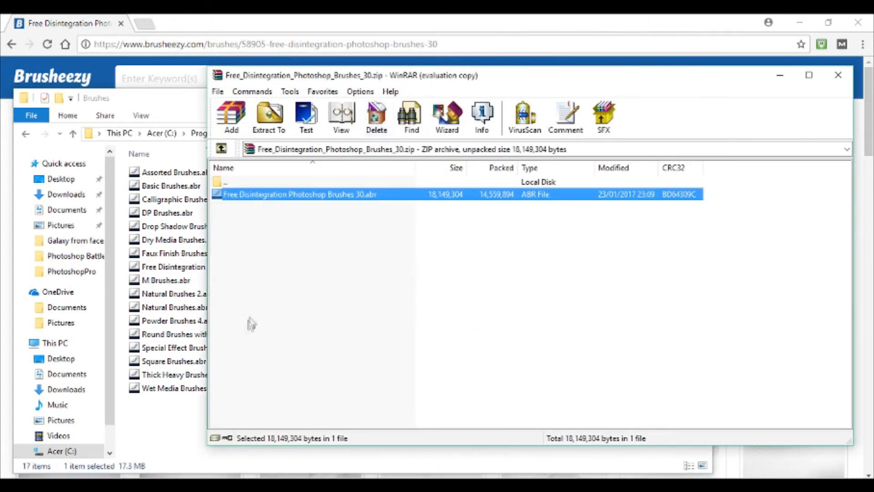
{"action": "mouse_move", "coordinate": [198, 370]}
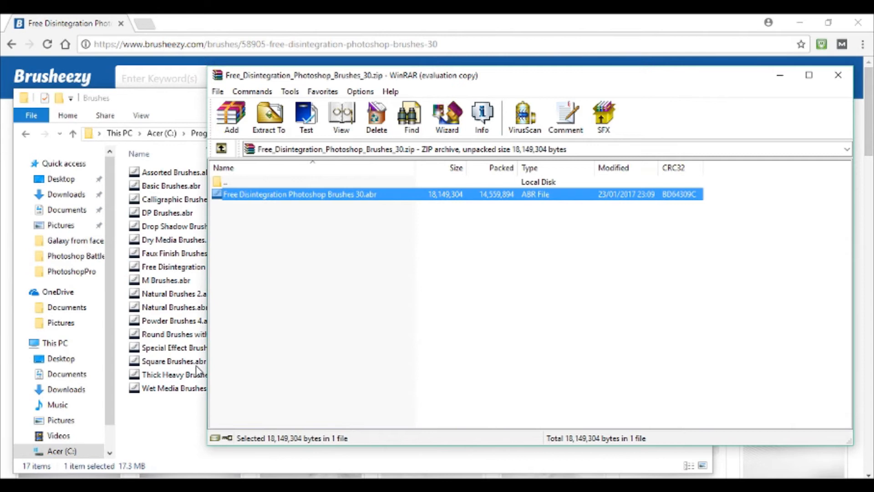
{"action": "mouse_move", "coordinate": [419, 359]}
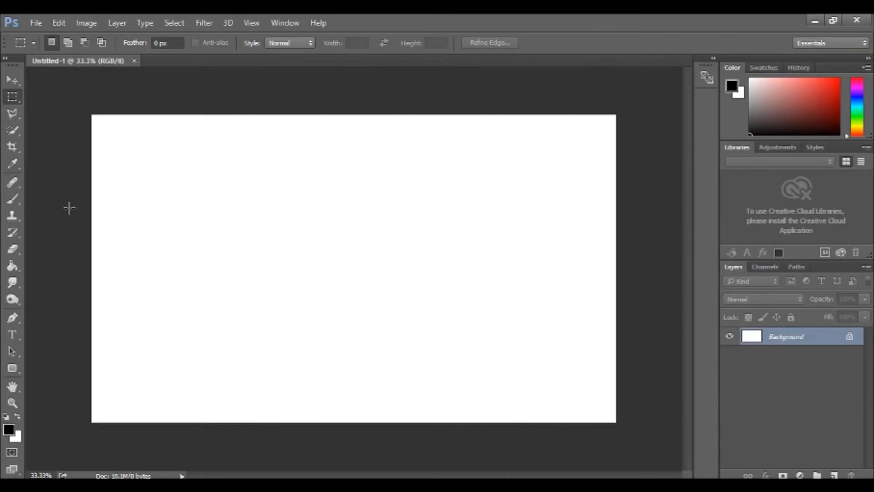
{"action": "mouse_move", "coordinate": [83, 218]}
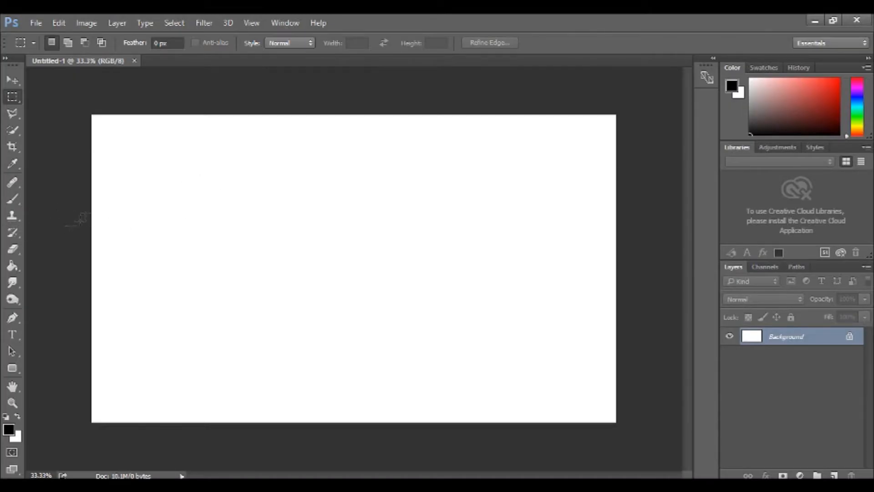
- Cancel the File > New dialog and activate the Brush Tool on the blank Untitled-1 canvas
{"action": "left_click", "coordinate": [36, 23]}
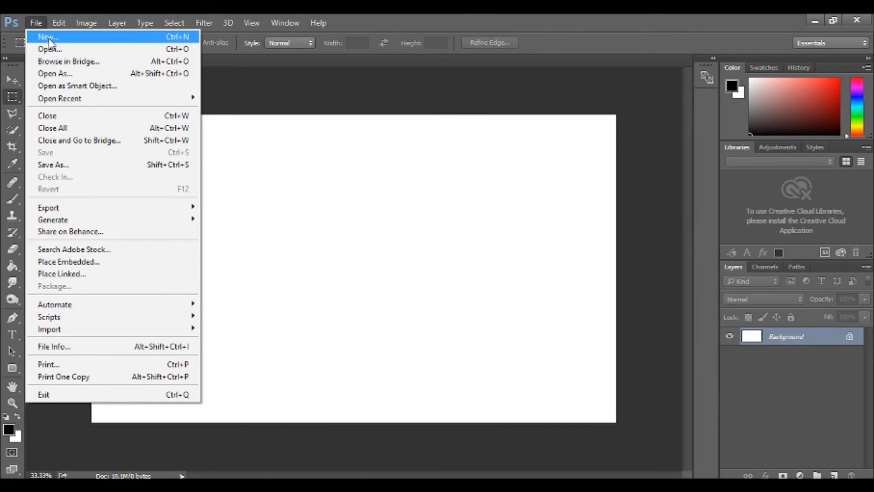
{"action": "left_click", "coordinate": [47, 37]}
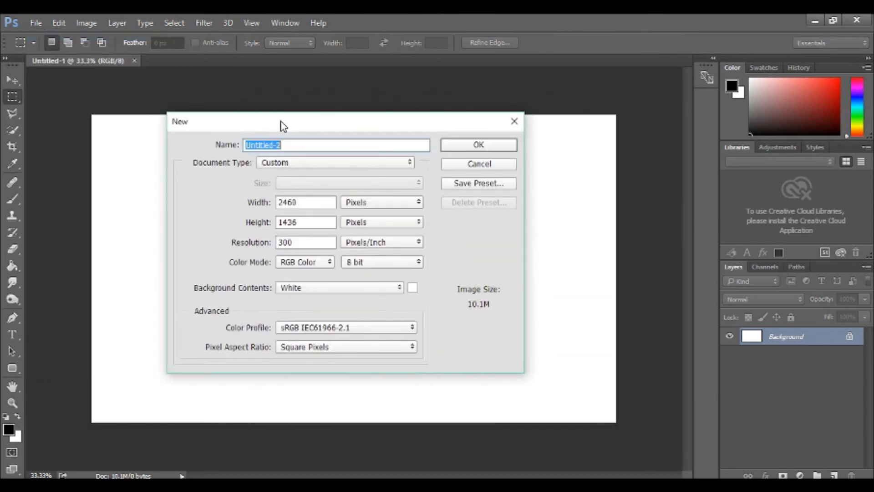
{"action": "left_click", "coordinate": [477, 145]}
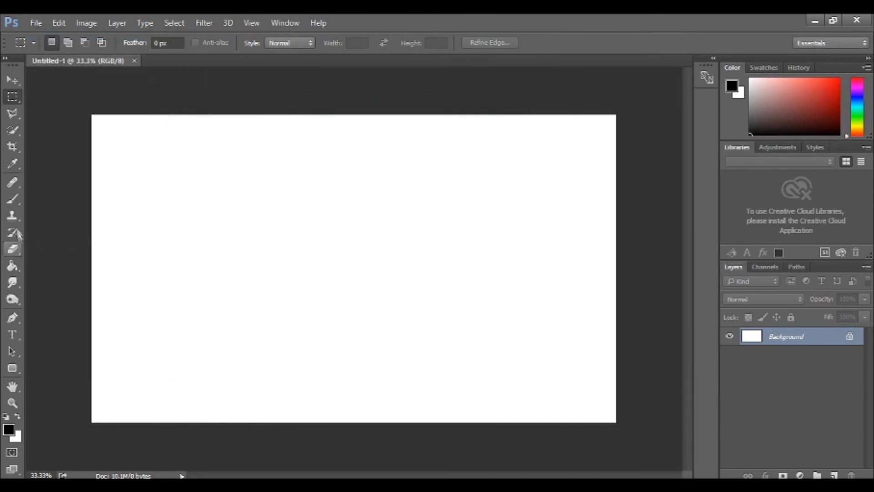
{"action": "left_click", "coordinate": [12, 200]}
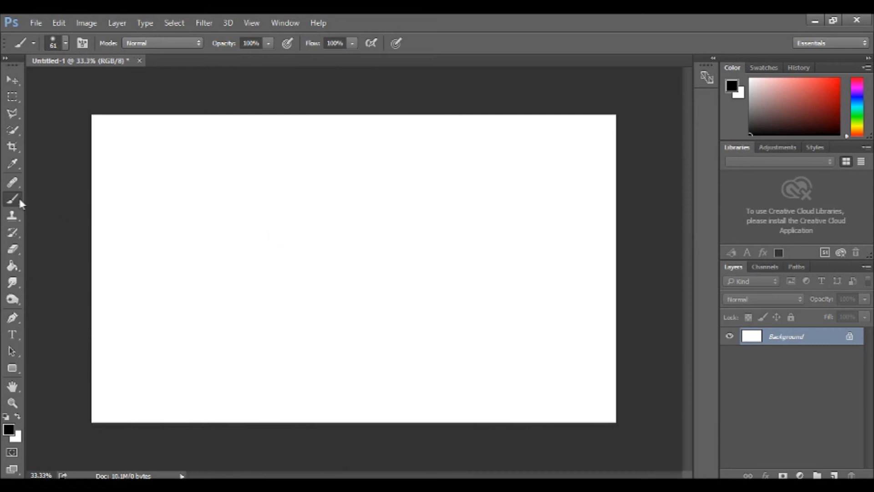
{"action": "mouse_move", "coordinate": [70, 76]}
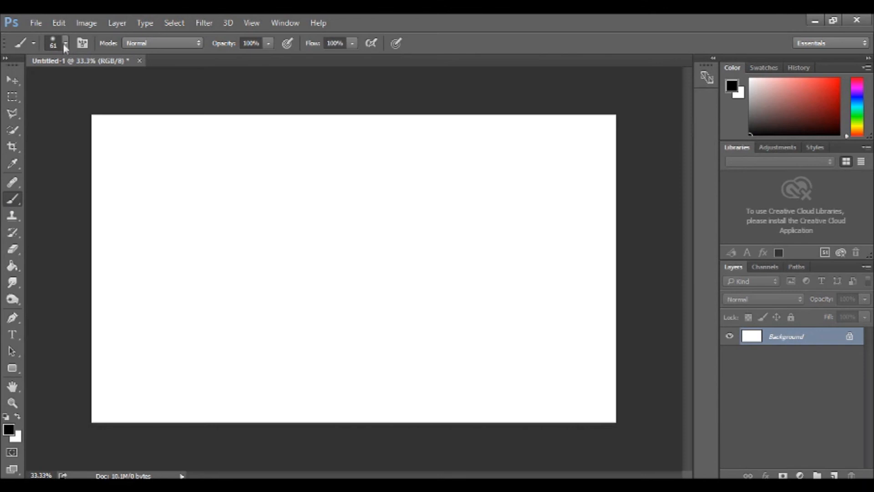
- Load Free Disintegration Photoshop Brushes 30 from the preset gear menu, replacing the current brushes
{"action": "left_click", "coordinate": [65, 42]}
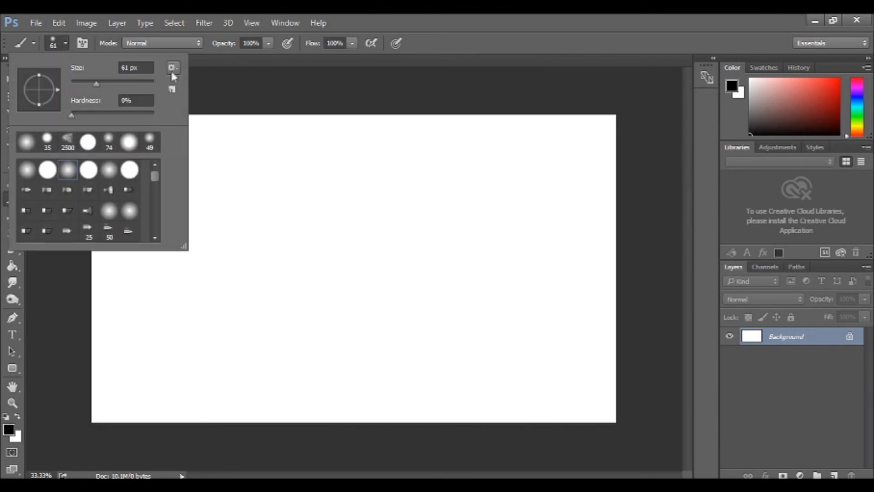
{"action": "left_click", "coordinate": [173, 68]}
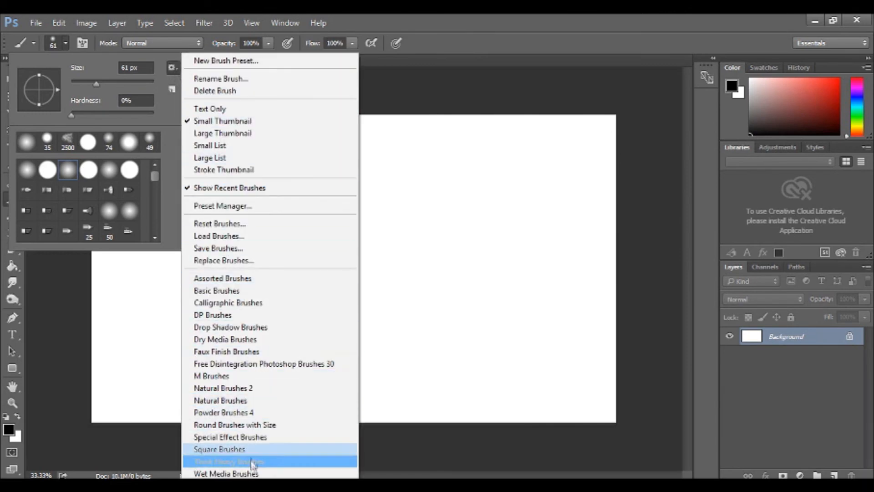
{"action": "mouse_move", "coordinate": [233, 401]}
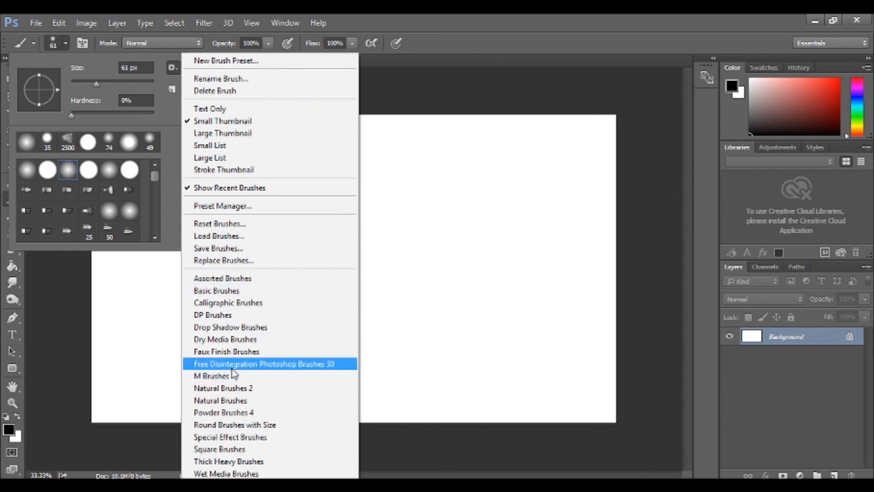
{"action": "mouse_move", "coordinate": [253, 367]}
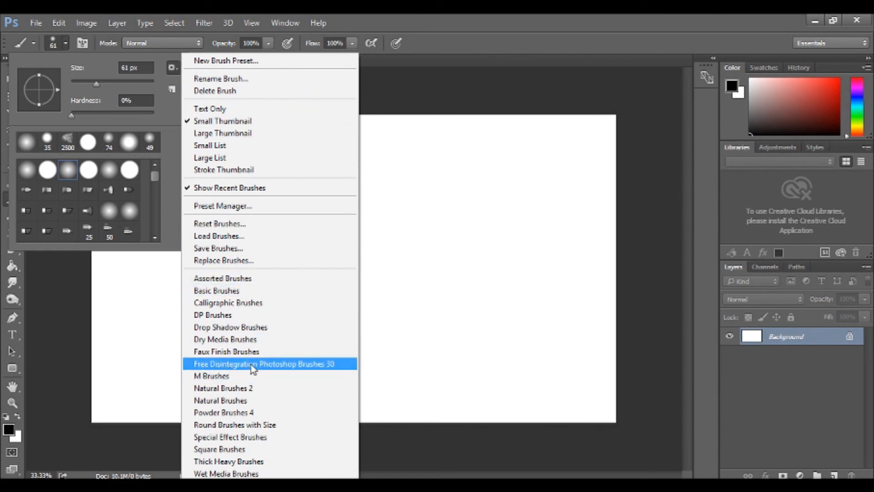
{"action": "mouse_move", "coordinate": [266, 366]}
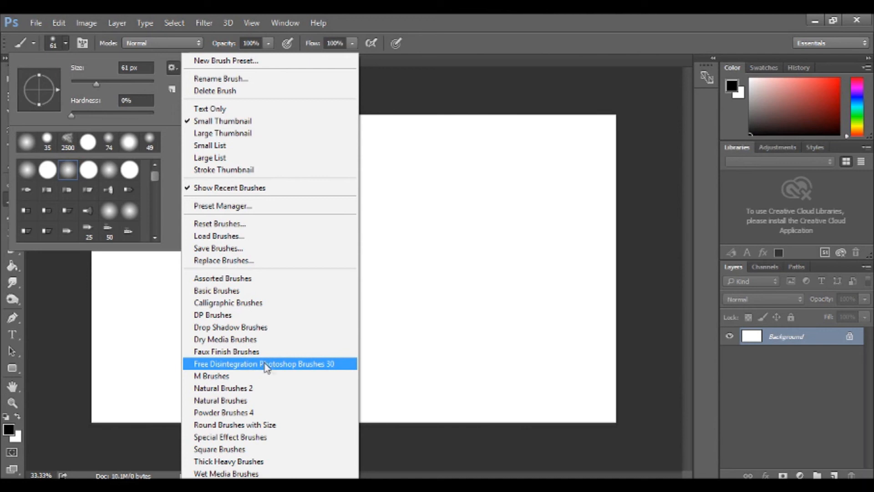
{"action": "left_click", "coordinate": [264, 363]}
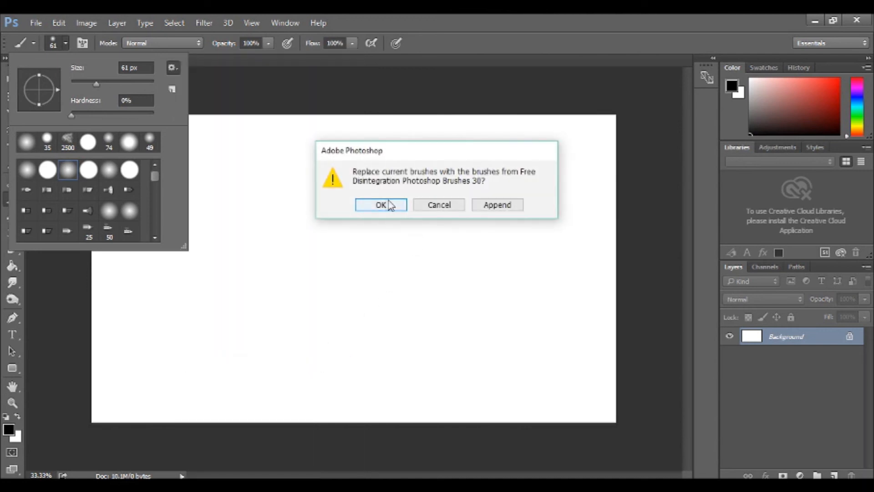
{"action": "left_click", "coordinate": [380, 205]}
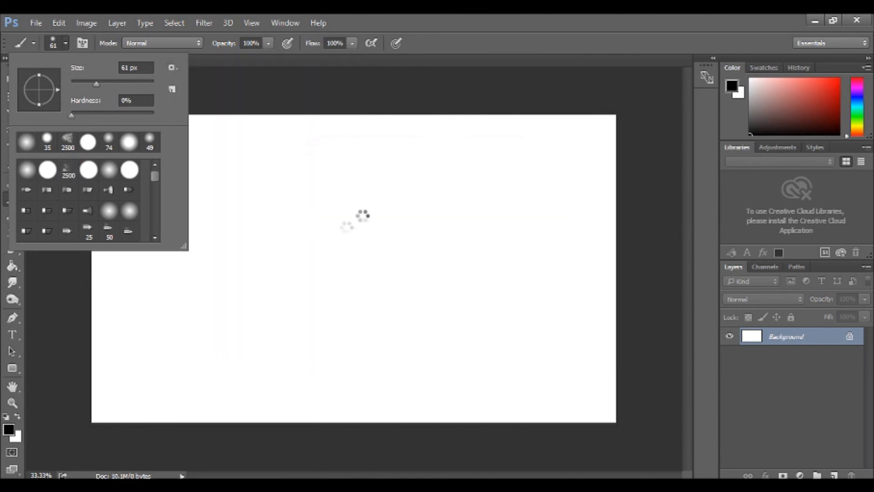
{"action": "scroll", "scroll_direction": "down", "scroll_amount": 3}
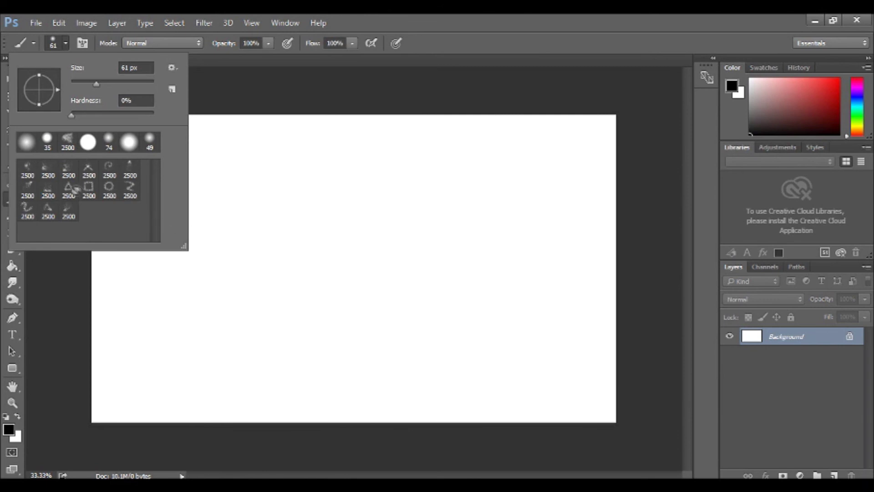